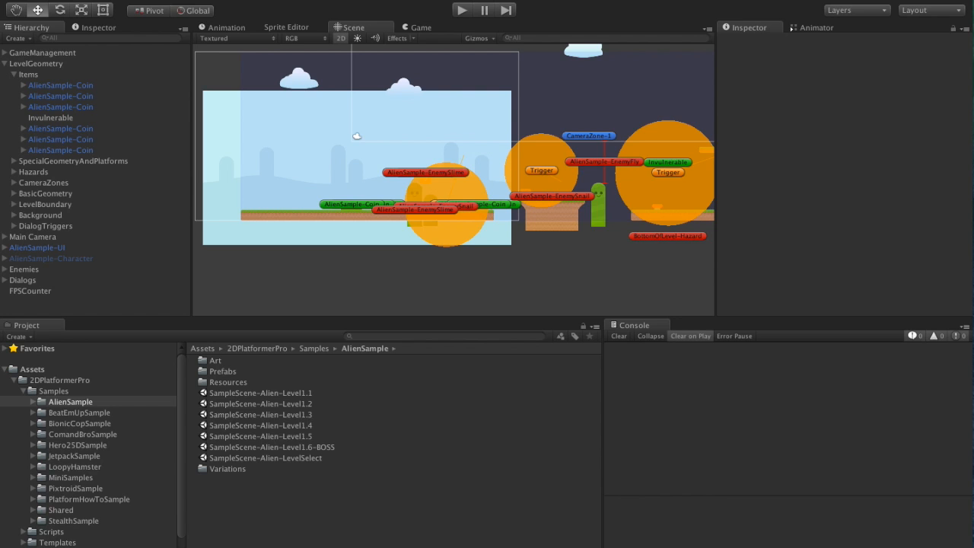
- Inspect the coins' Persistable Object components, then view one coin's individual Guid
{"action": "left_click", "coordinate": [61, 85]}
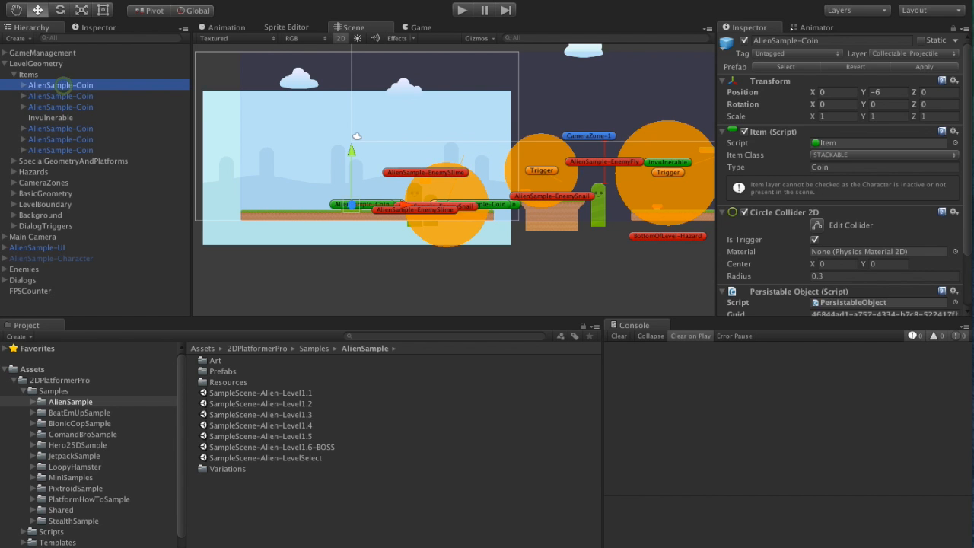
{"action": "left_click", "coordinate": [61, 150]}
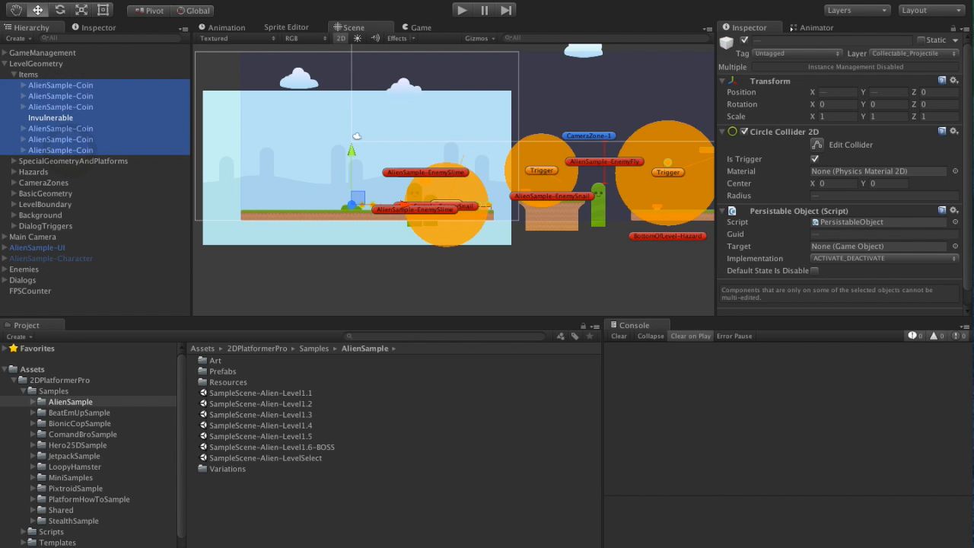
{"action": "left_click", "coordinate": [954, 210]}
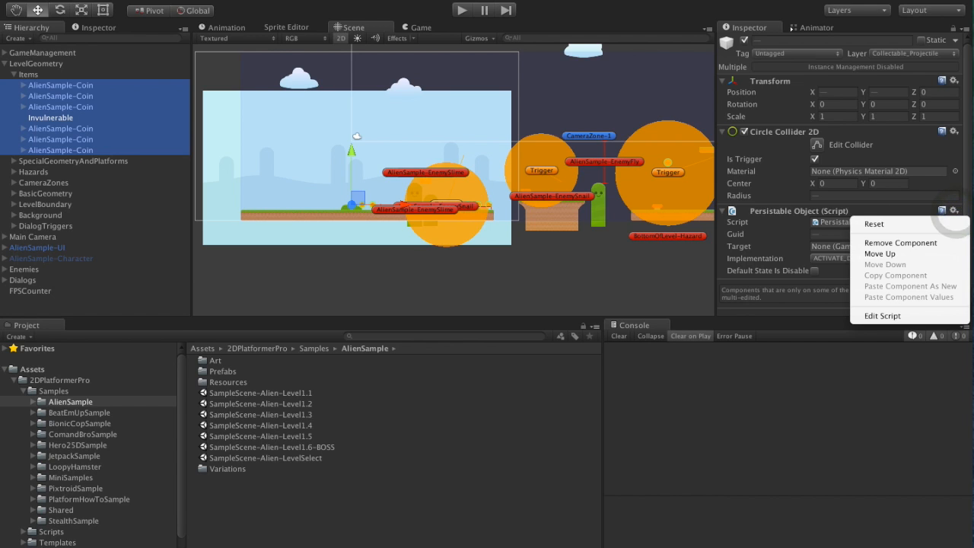
{"action": "left_click", "coordinate": [901, 242]}
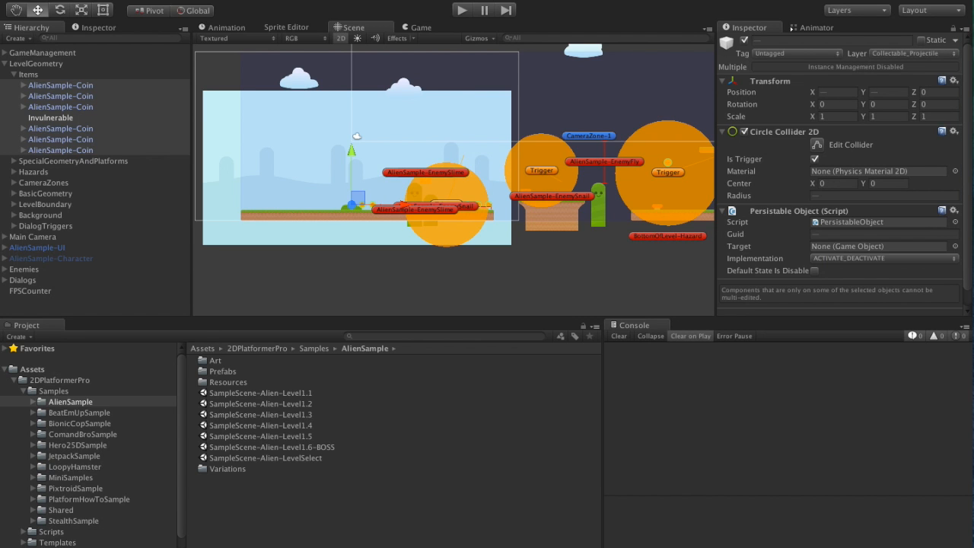
{"action": "left_click", "coordinate": [61, 85]}
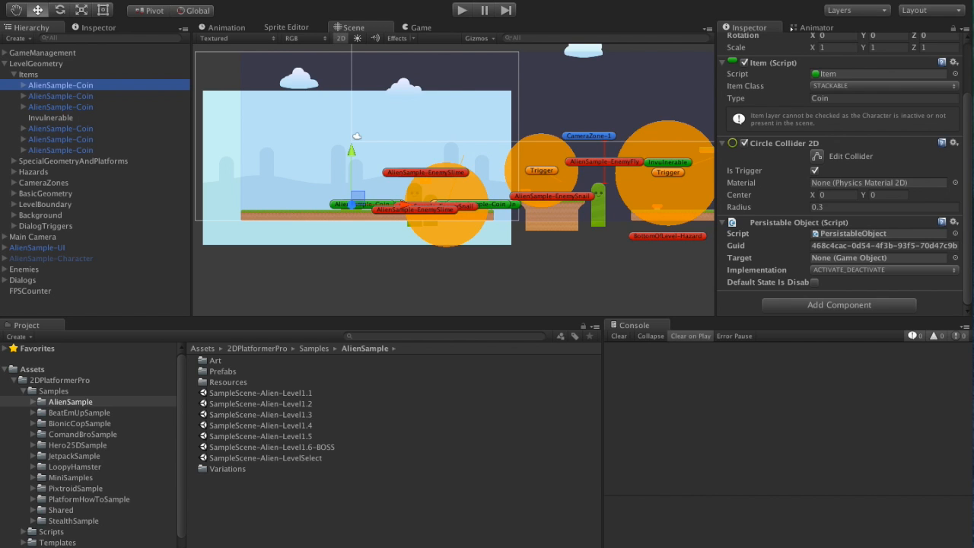
{"action": "left_click", "coordinate": [883, 270]}
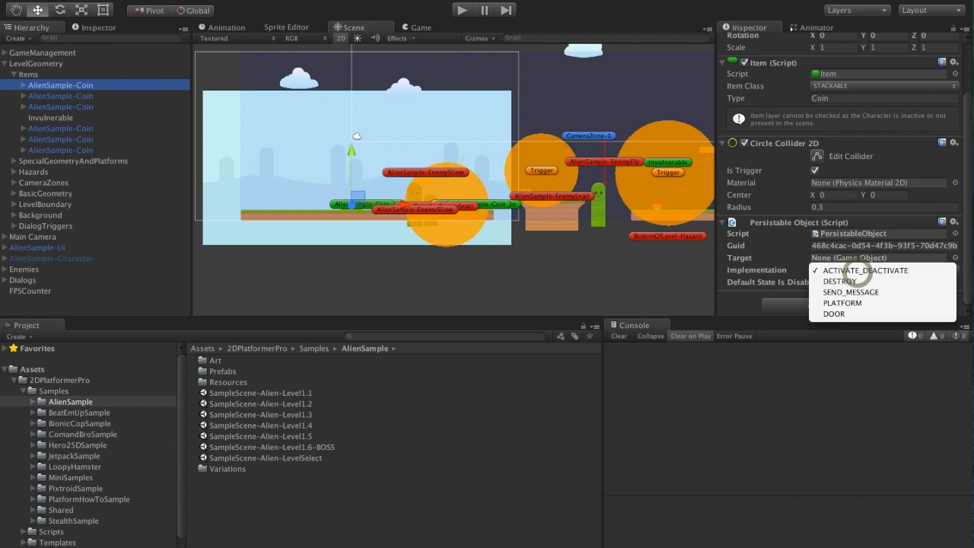
{"action": "mouse_move", "coordinate": [849, 292]}
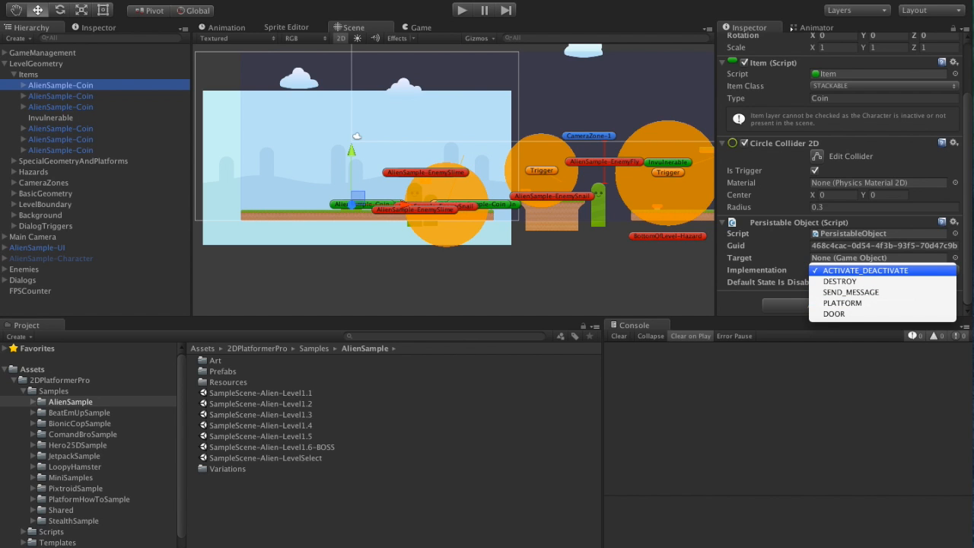
{"action": "mouse_move", "coordinate": [840, 280]}
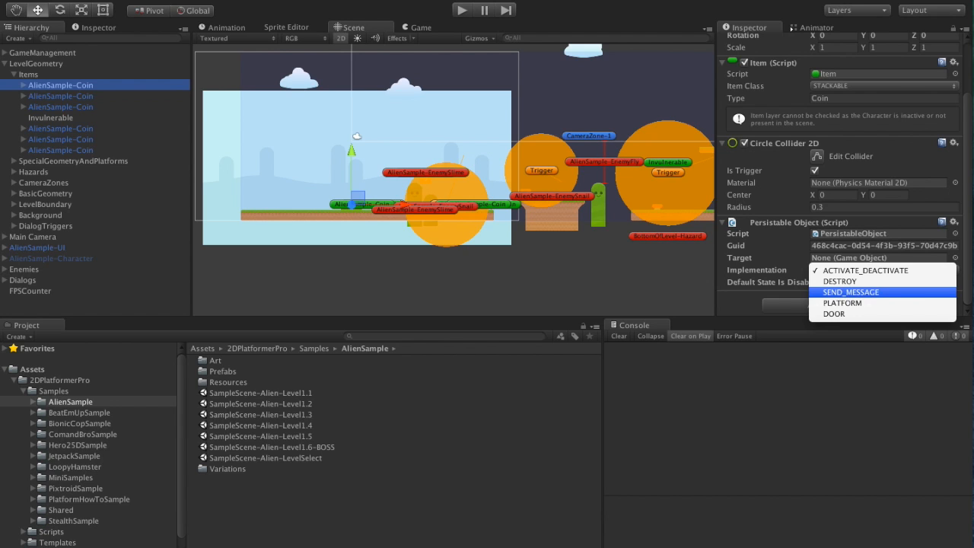
{"action": "mouse_move", "coordinate": [843, 303]}
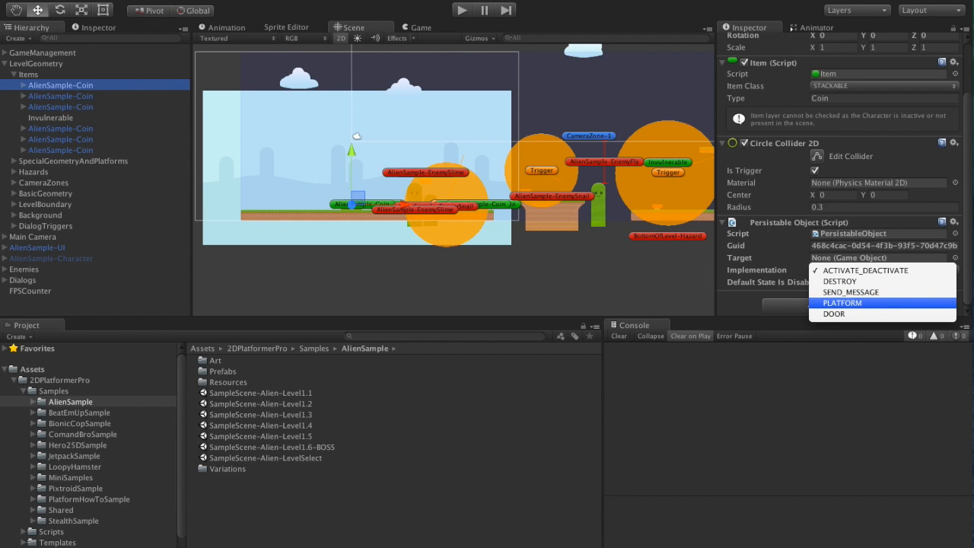
{"action": "mouse_move", "coordinate": [834, 313]}
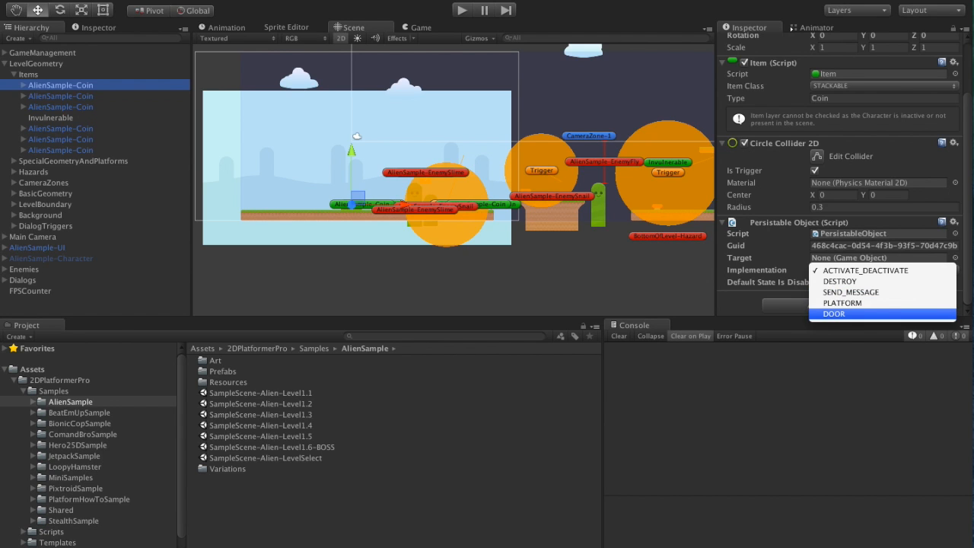
{"action": "left_click", "coordinate": [865, 271]}
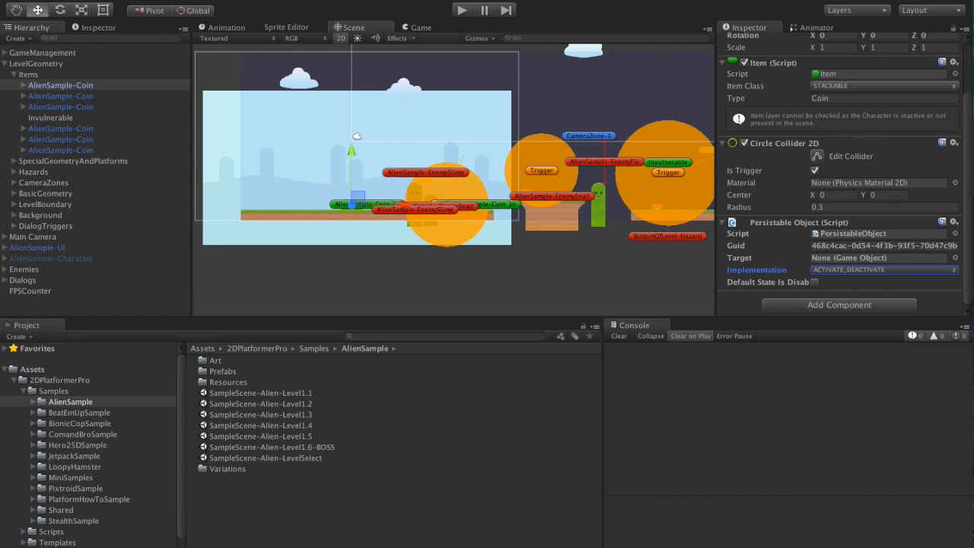
- Select AlienSample-Character to show its Character and Character Health components
{"action": "left_click", "coordinate": [462, 9]}
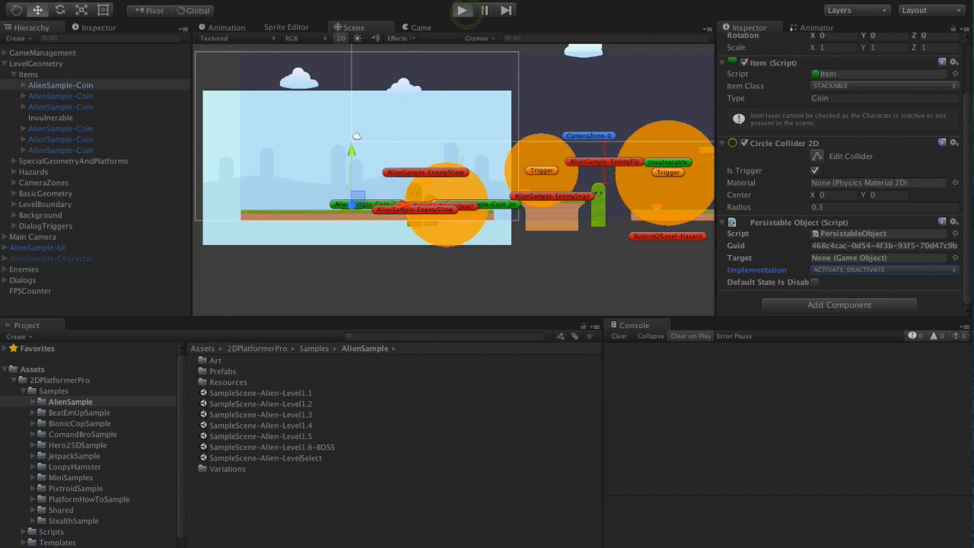
{"action": "left_click", "coordinate": [463, 10]}
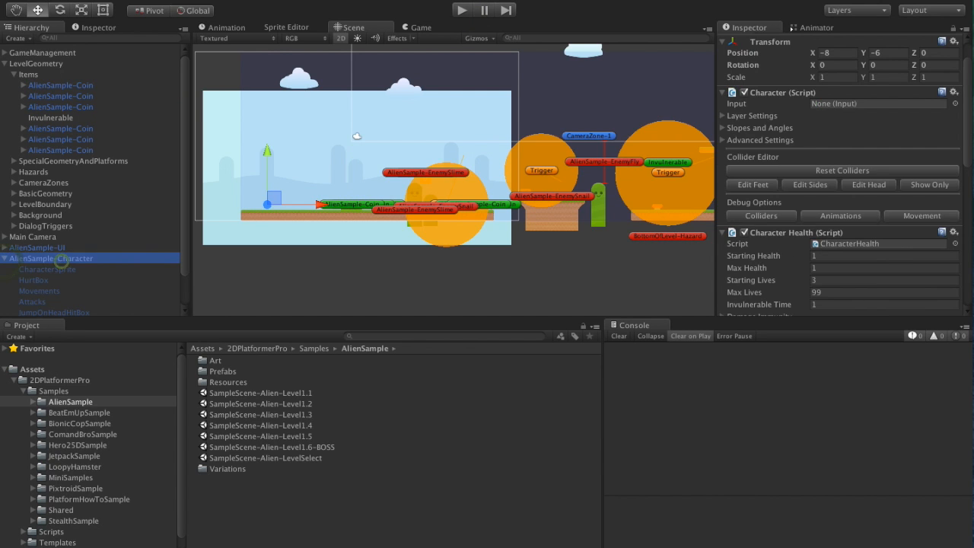
- Set the character's Death Actions Element 0 Action Type to RELOAD_SCENE
{"action": "scroll", "scroll_direction": "down", "scroll_amount": 3}
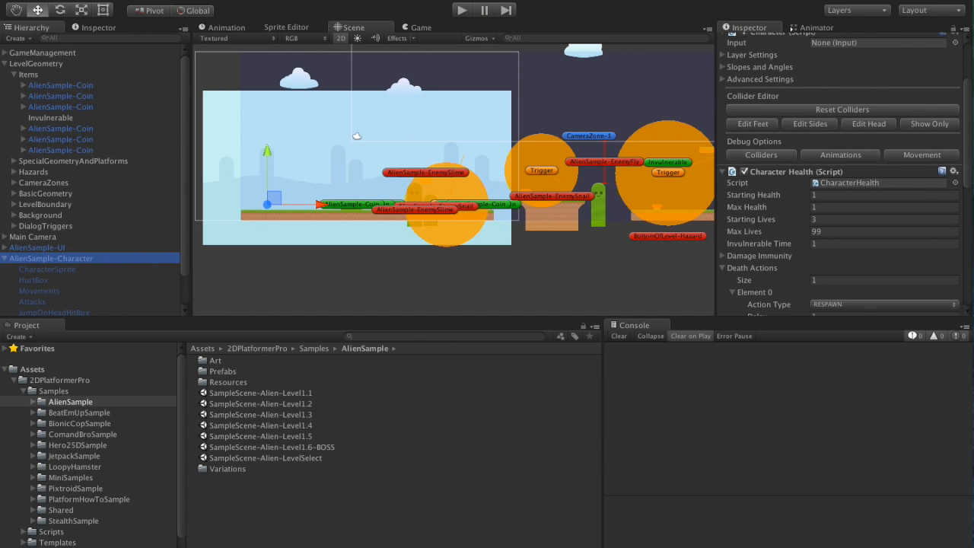
{"action": "scroll", "scroll_direction": "down", "scroll_amount": 3}
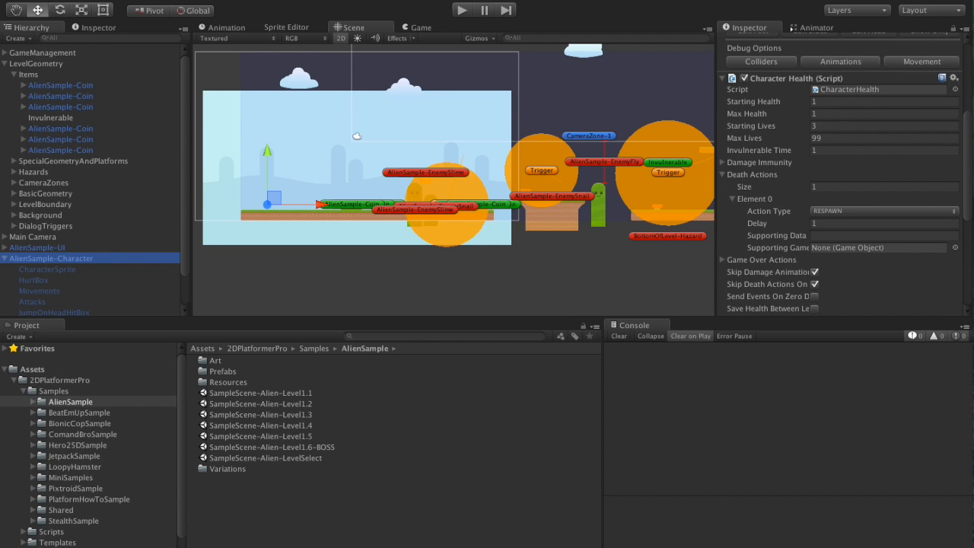
{"action": "left_click", "coordinate": [883, 210]}
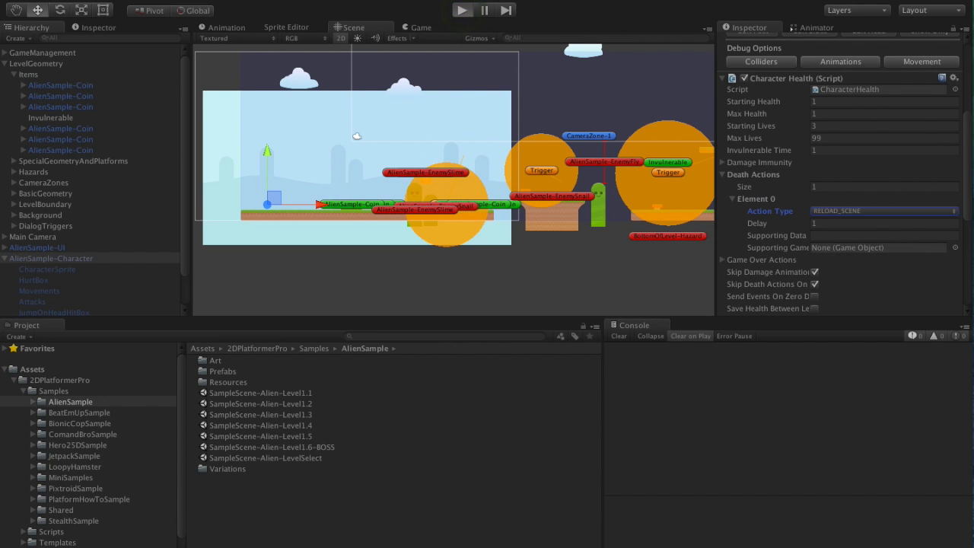
{"action": "left_click", "coordinate": [462, 9]}
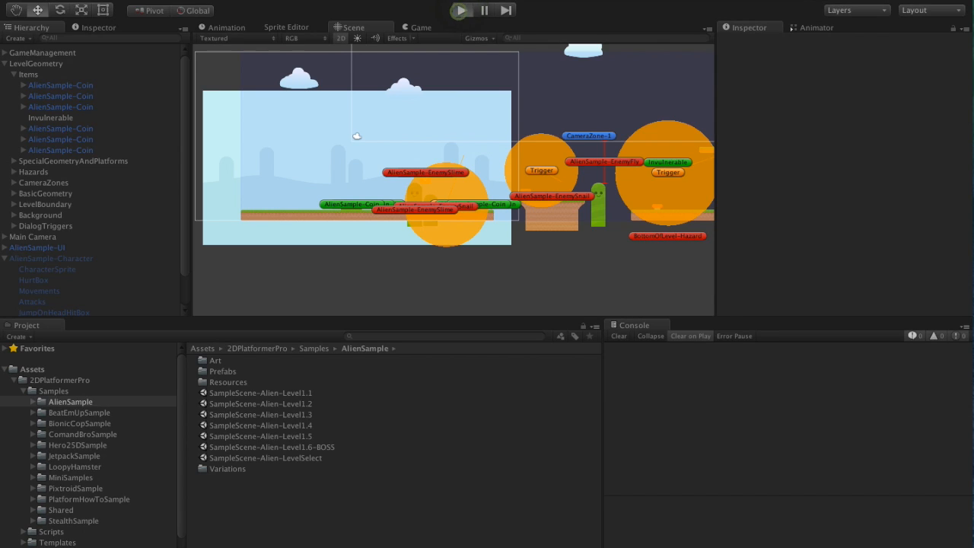
{"action": "left_click", "coordinate": [460, 9]}
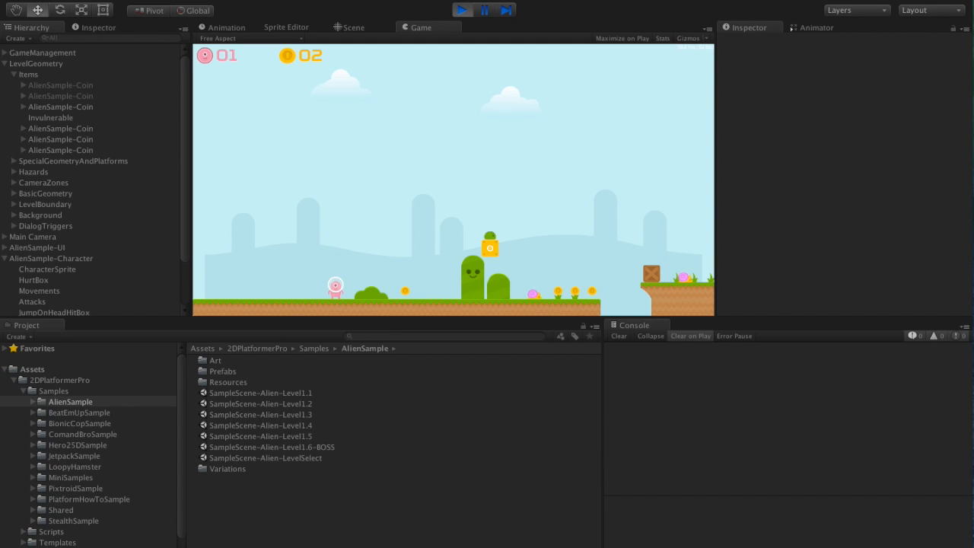
{"action": "left_click", "coordinate": [353, 27]}
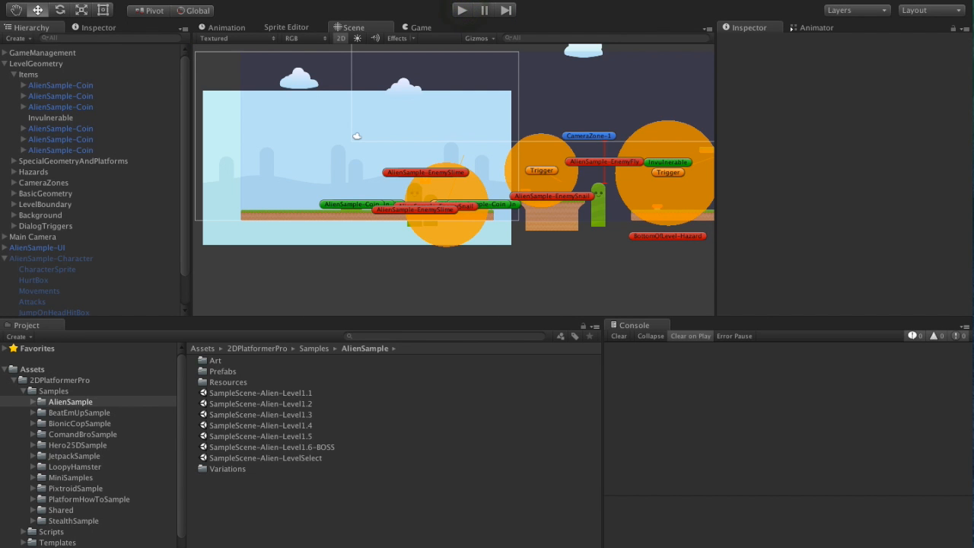
{"action": "scroll", "scroll_direction": "down", "scroll_amount": 3}
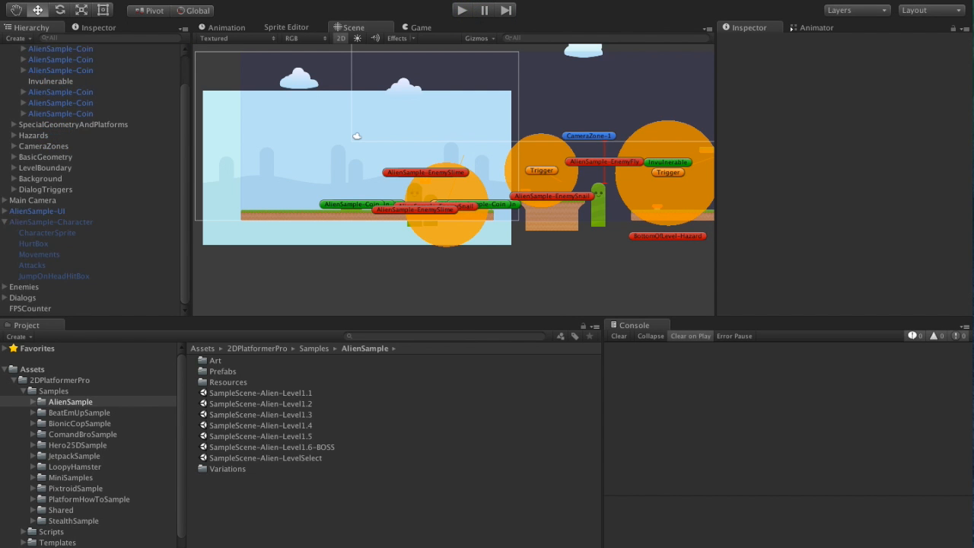
- Add a Persistable Object component to all the enemies in the Enemies group
{"action": "left_click", "coordinate": [6, 286]}
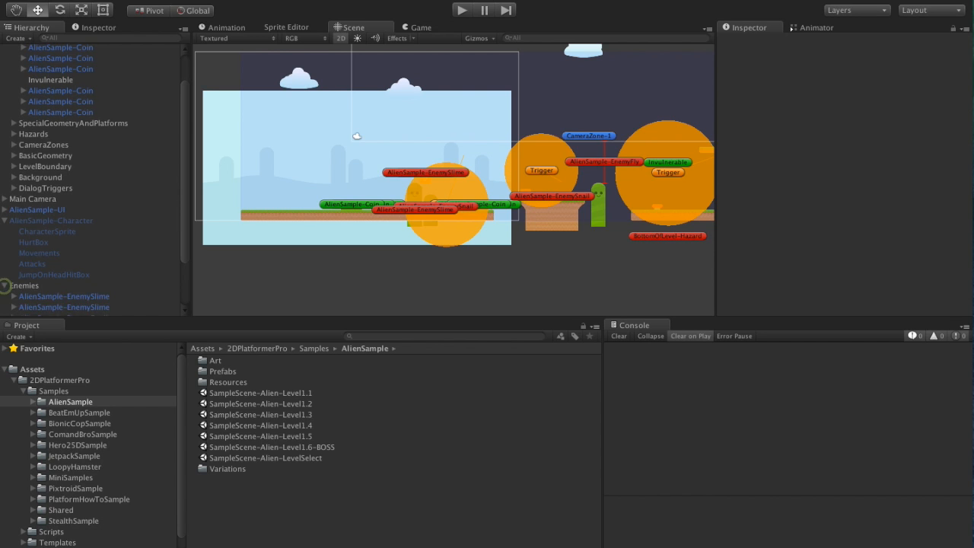
{"action": "left_click", "coordinate": [64, 252]}
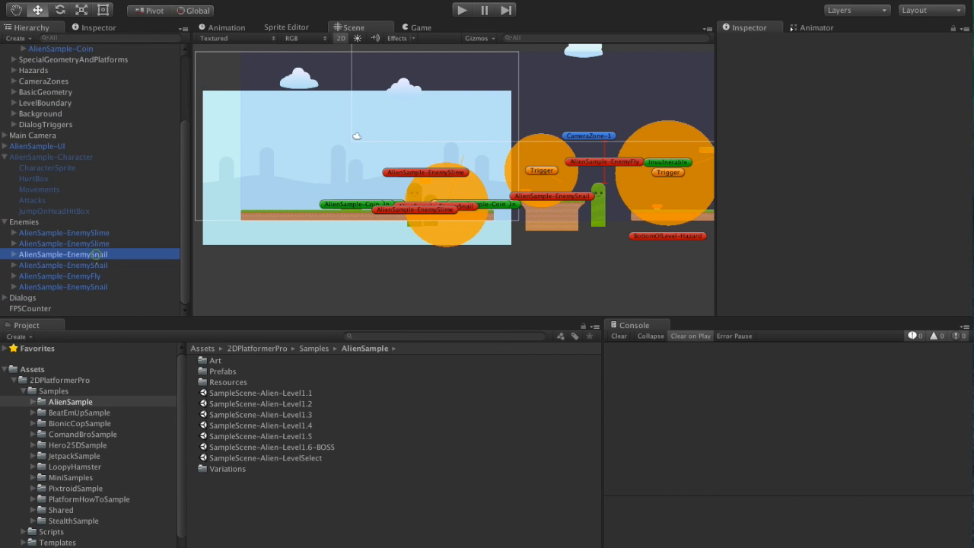
{"action": "left_click", "coordinate": [64, 286]}
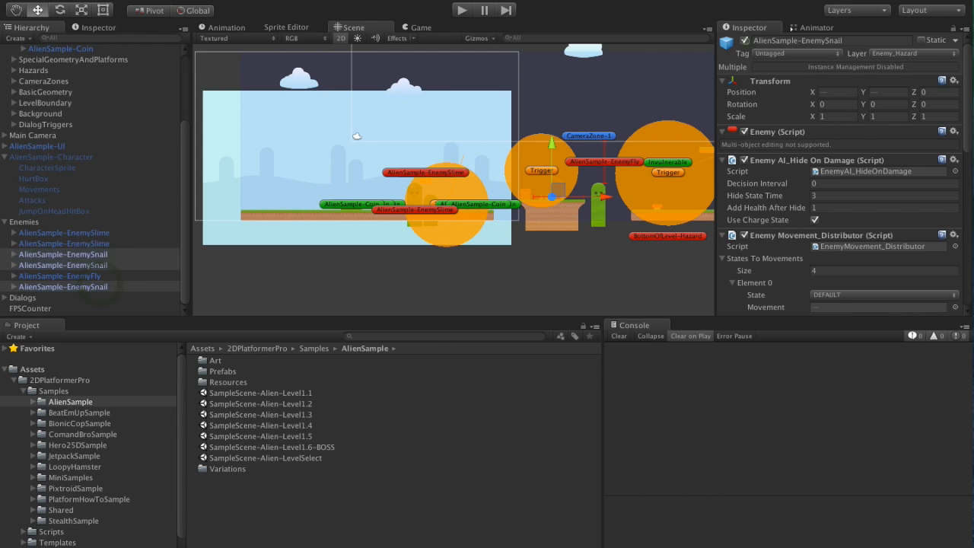
{"action": "left_click", "coordinate": [61, 276]}
{"action": "type", "text": "P"}
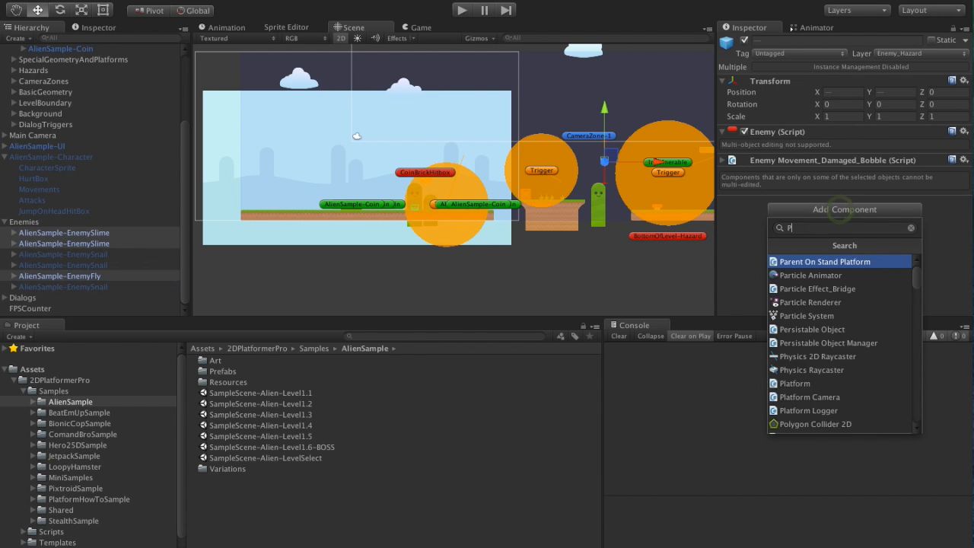
{"action": "left_click", "coordinate": [811, 329]}
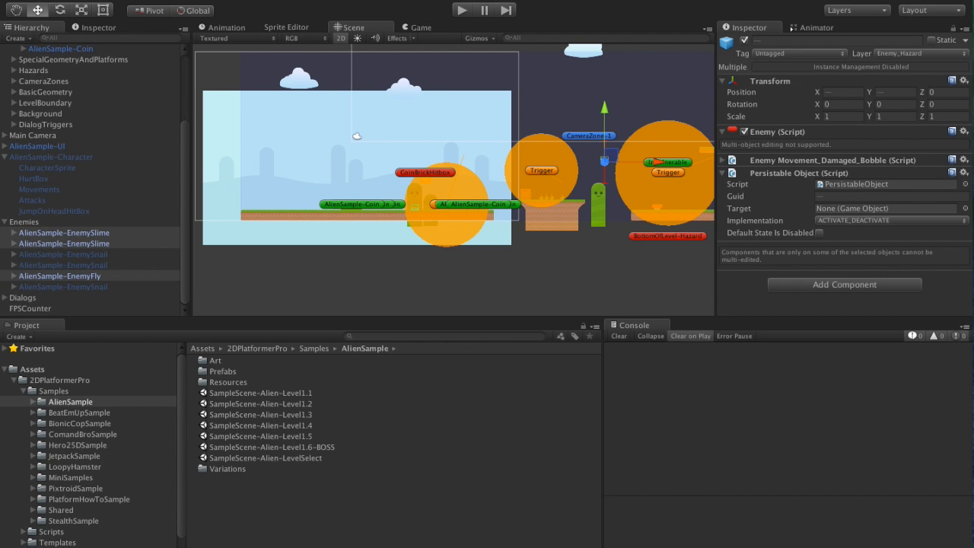
{"action": "left_click", "coordinate": [461, 9]}
{"action": "type", "text": "Key"}
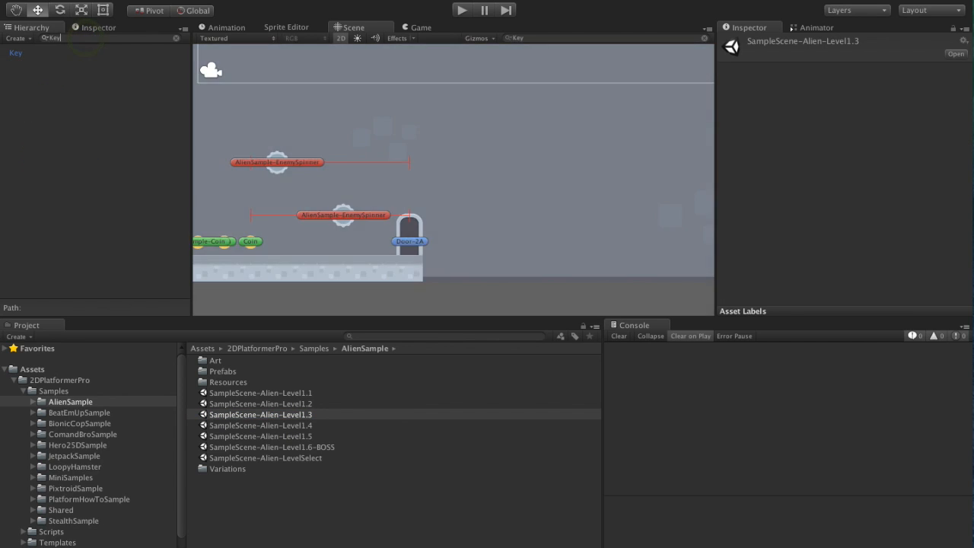
- Filter the Level1.3 hierarchy to the Door-3A objects
{"action": "left_click", "coordinate": [16, 52]}
{"action": "type", "text": "3a"}
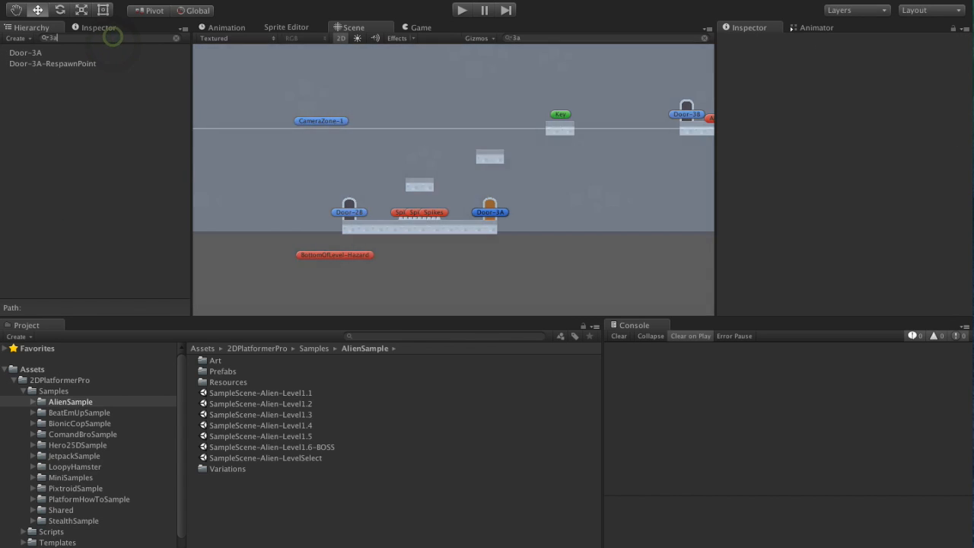
- Add a CONSUME_ITEM action for KEY-DOOR-3A with amount 1 to Door-3A's Event Responder
{"action": "left_click", "coordinate": [24, 52]}
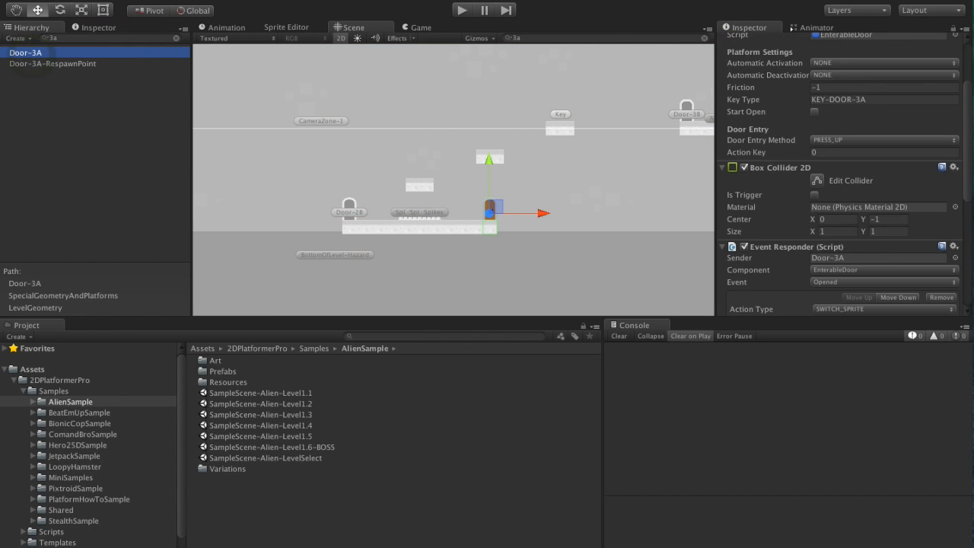
{"action": "scroll", "scroll_direction": "down", "scroll_amount": 3}
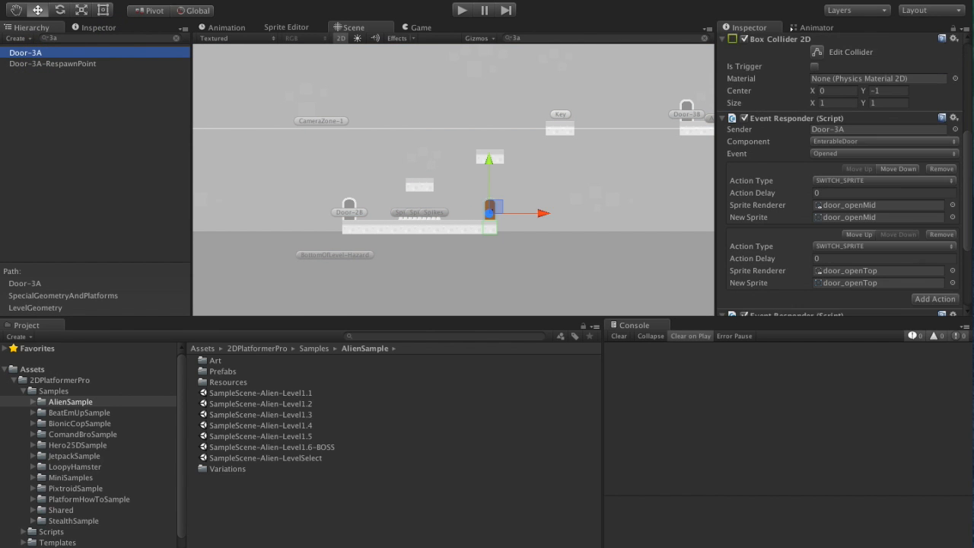
{"action": "scroll", "scroll_direction": "down", "scroll_amount": 3}
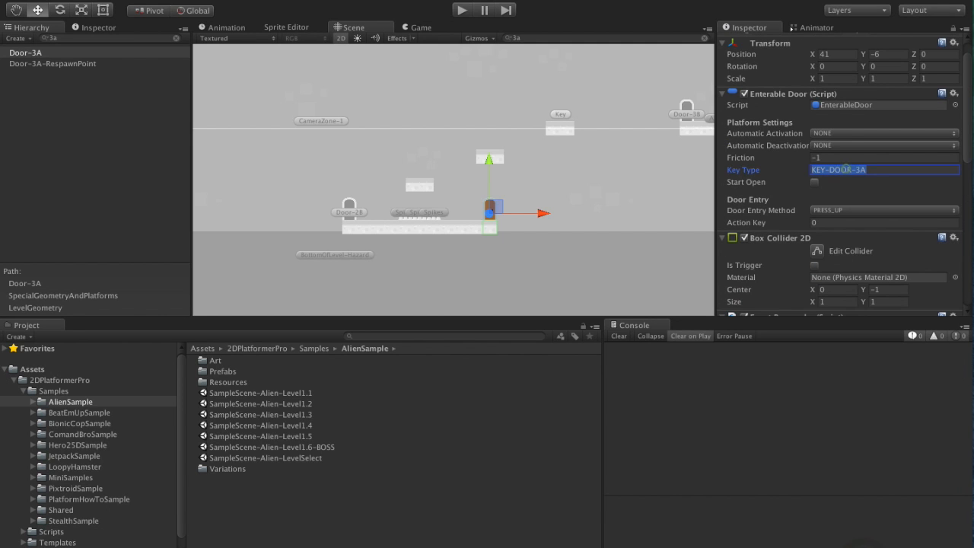
{"action": "scroll", "scroll_direction": "down", "scroll_amount": 3}
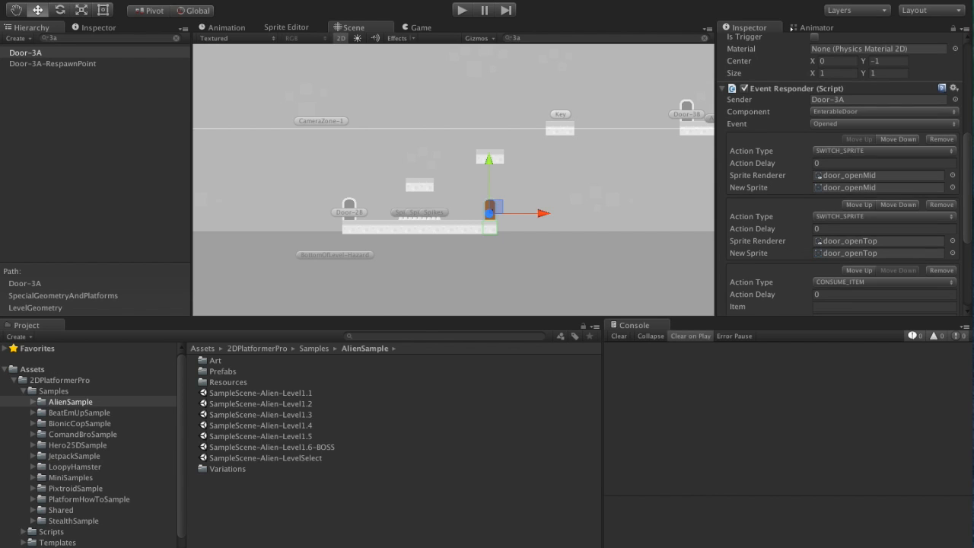
{"action": "scroll", "scroll_direction": "down", "scroll_amount": 3}
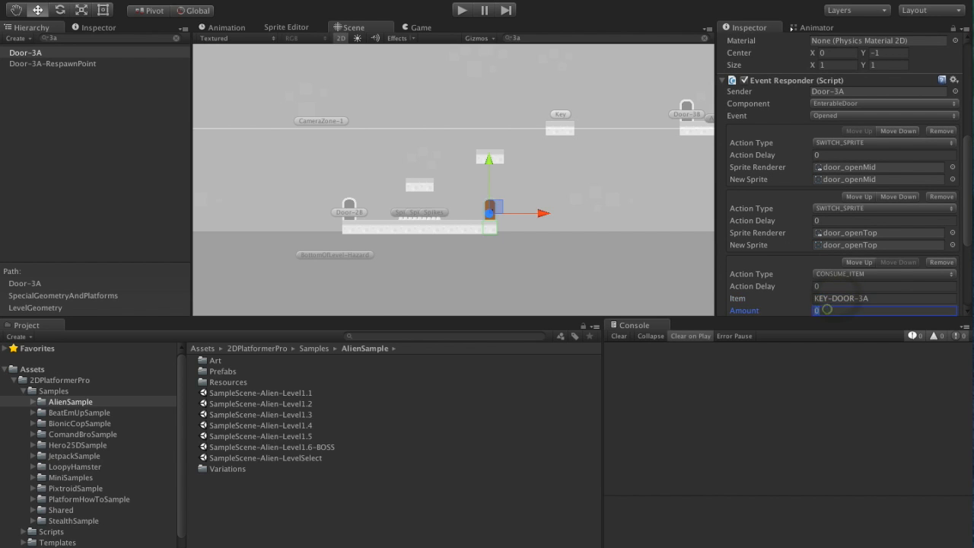
{"action": "type", "text": "1"}
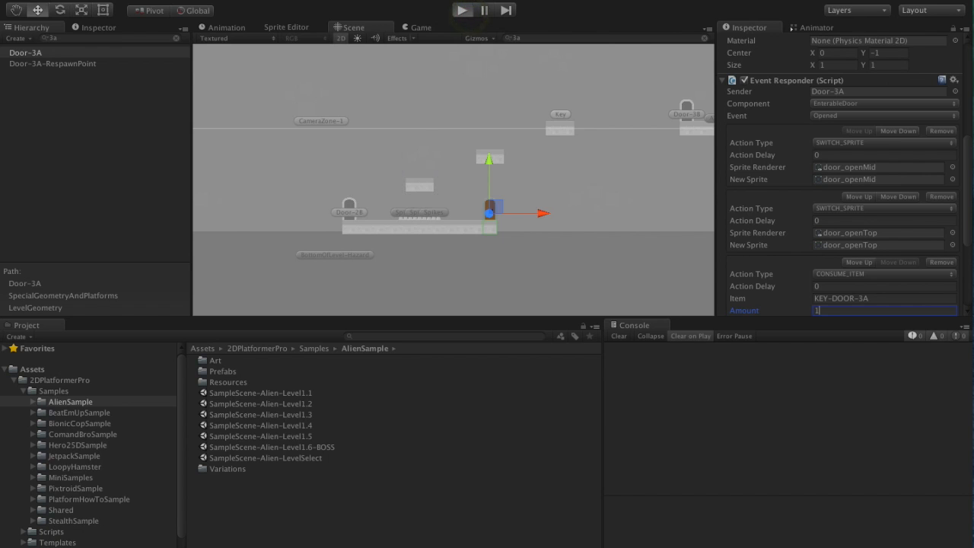
{"action": "left_click", "coordinate": [463, 9]}
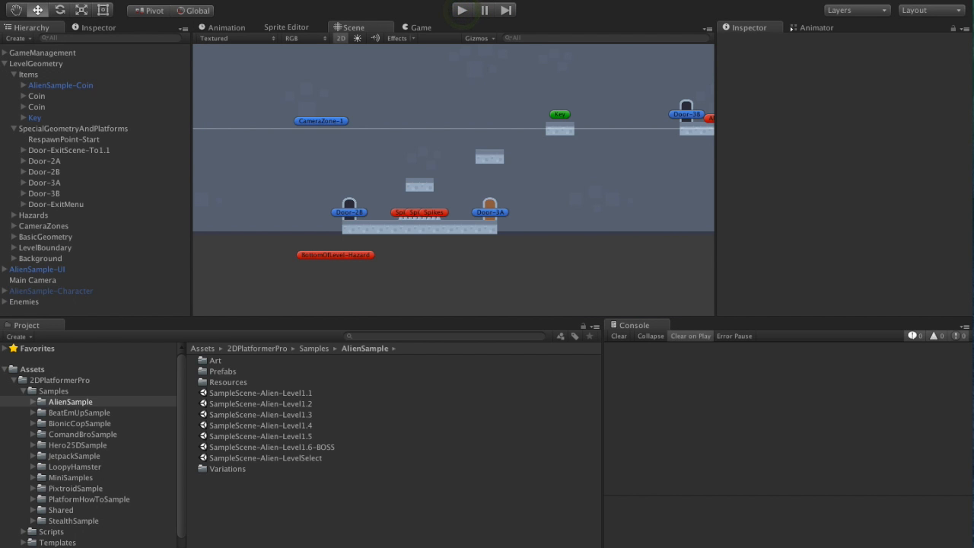
- Add a Persistable Object with DOOR implementation to Door-3A and run Level 1-3
{"action": "left_click", "coordinate": [45, 182]}
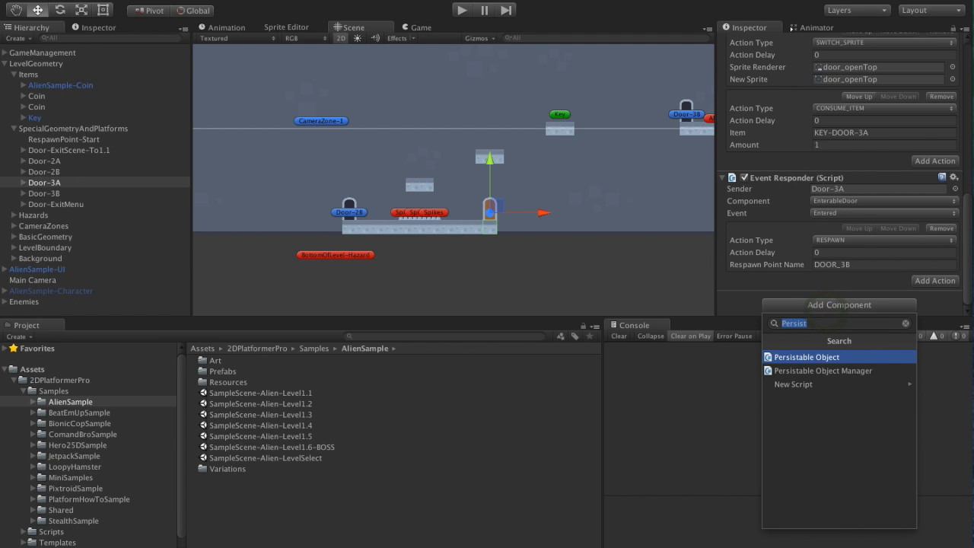
{"action": "left_click", "coordinate": [806, 356]}
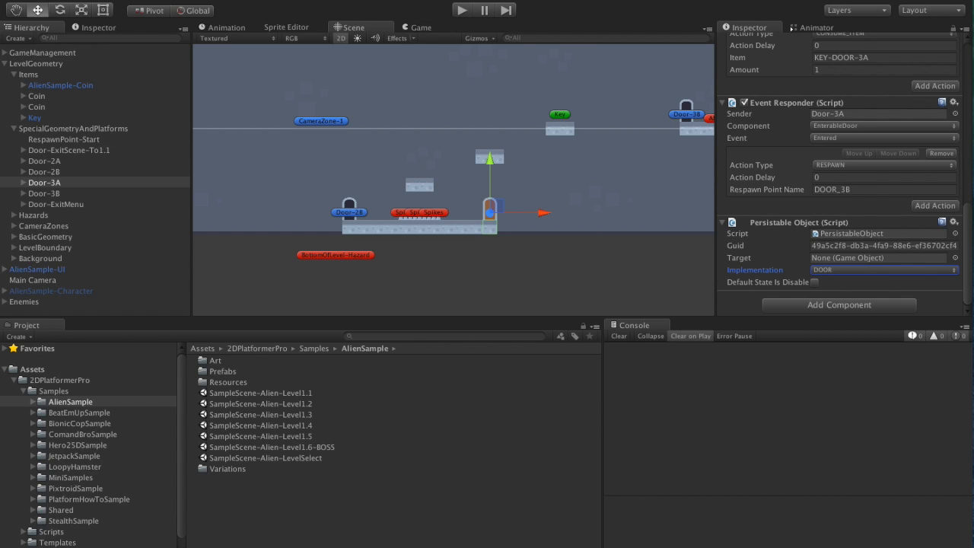
{"action": "left_click", "coordinate": [816, 282]}
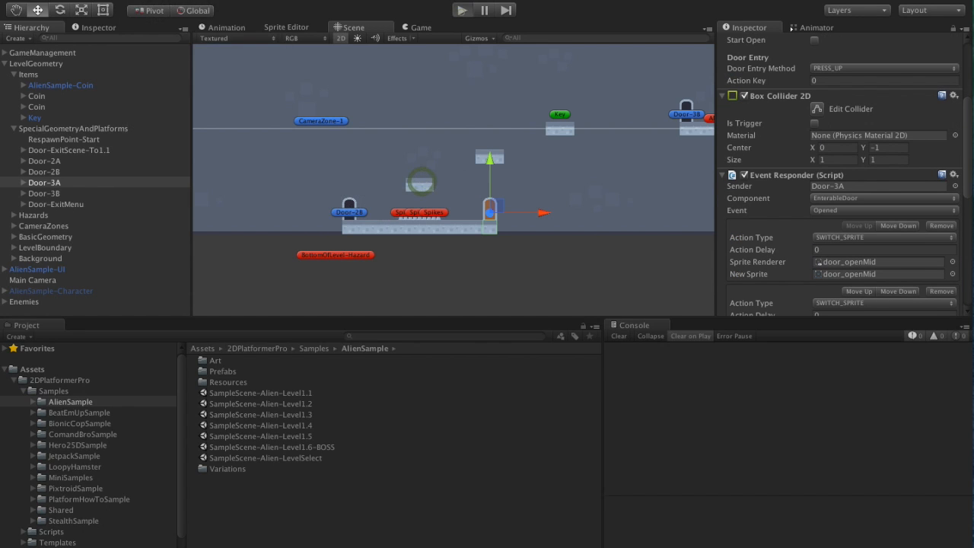
{"action": "left_click", "coordinate": [461, 10]}
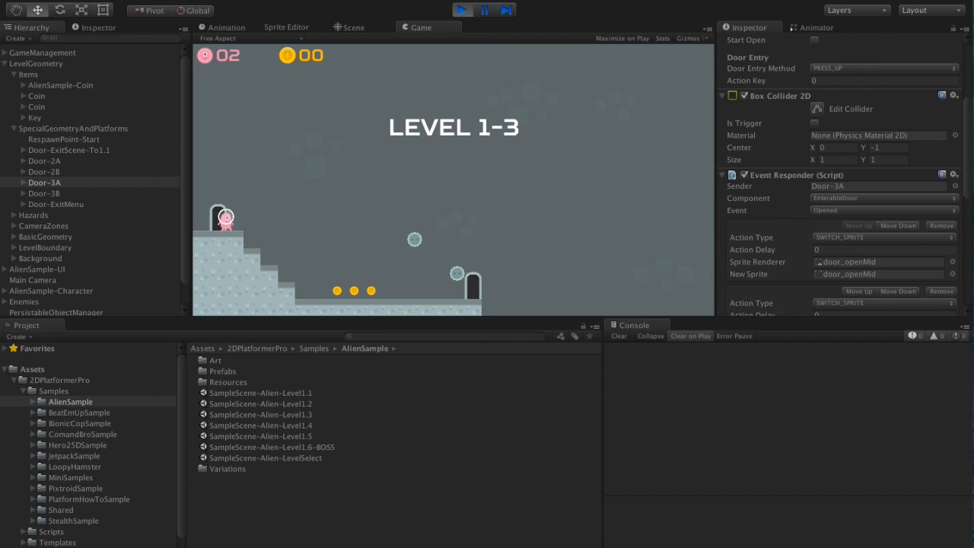